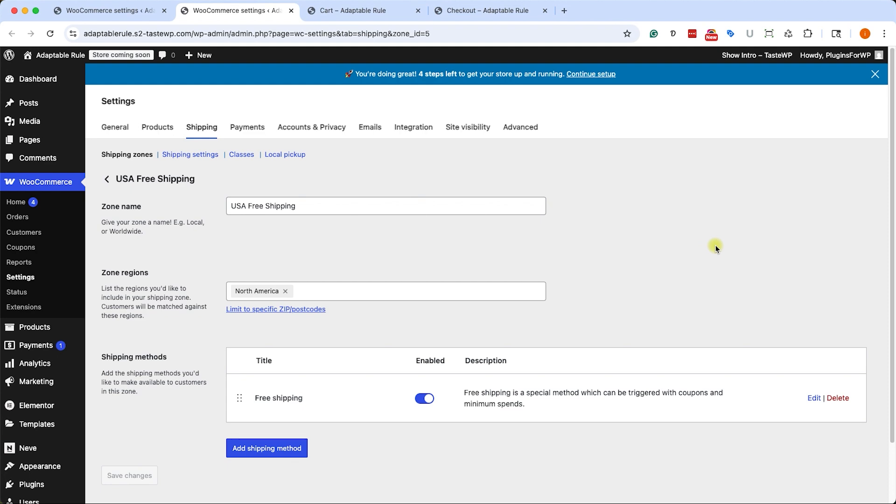
mouse_move(285, 401)
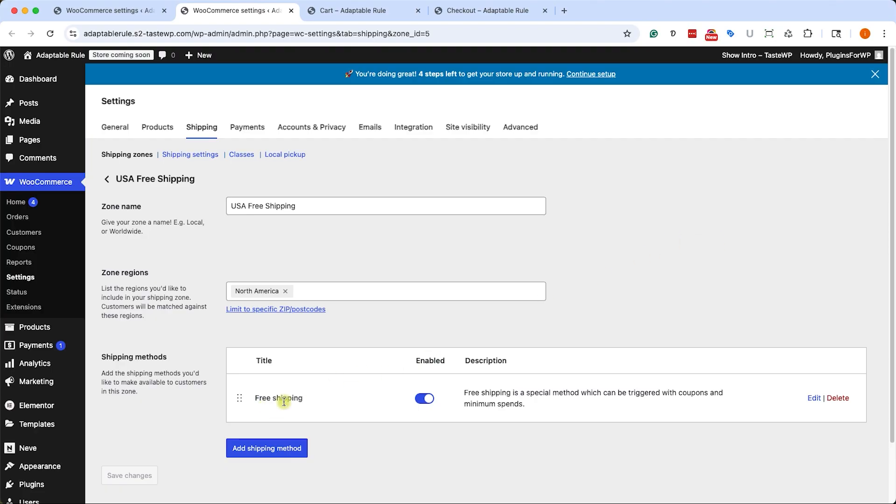
mouse_move(800, 398)
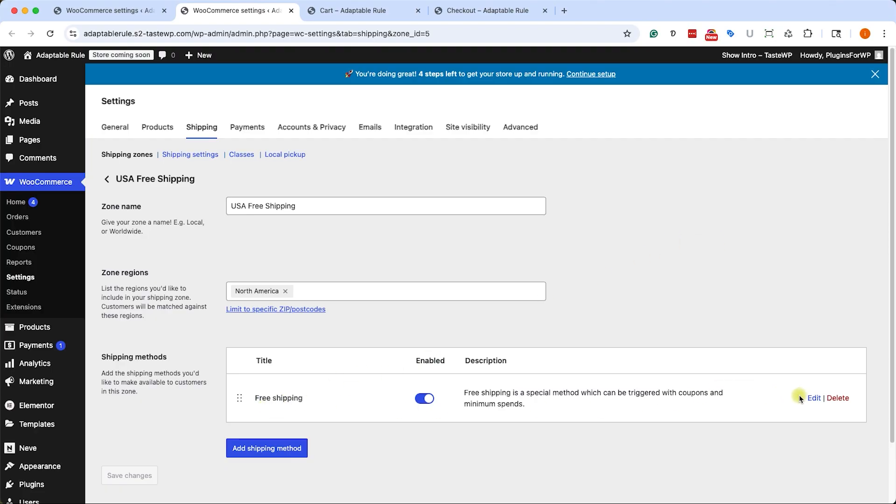
Require a $30.00 minimum order amount for free shipping and save the method settings
click(813, 398)
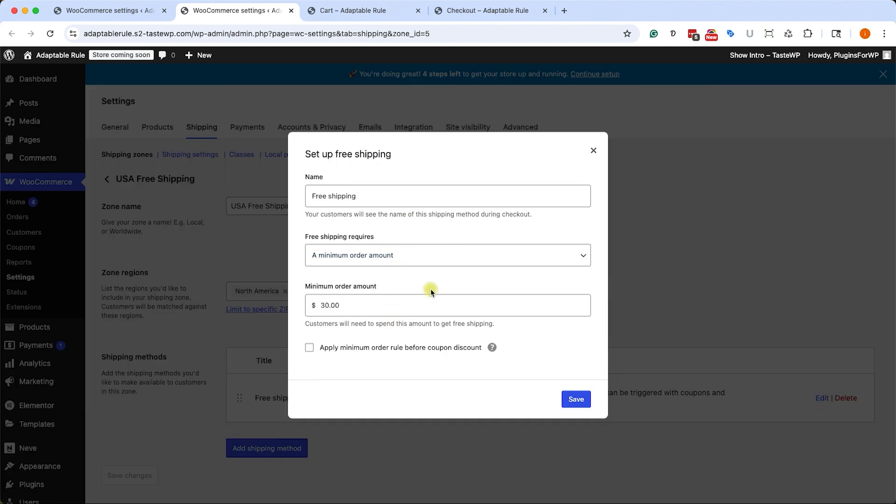
mouse_move(568, 194)
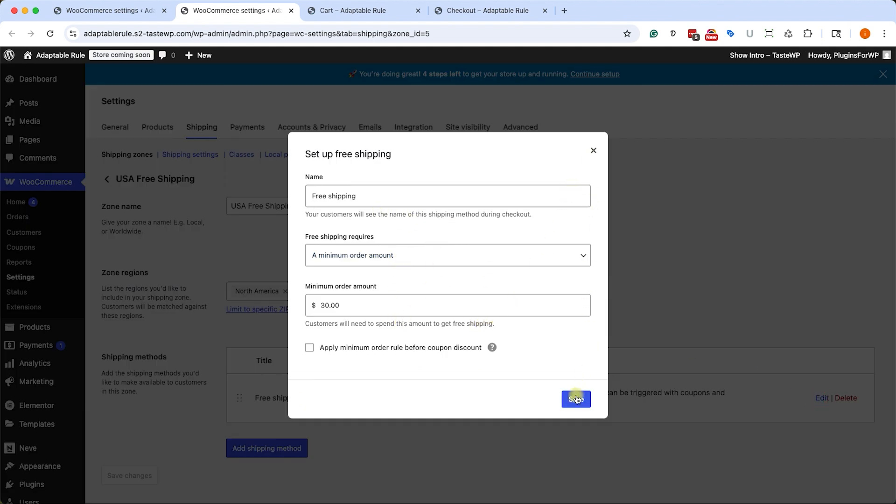
click(364, 10)
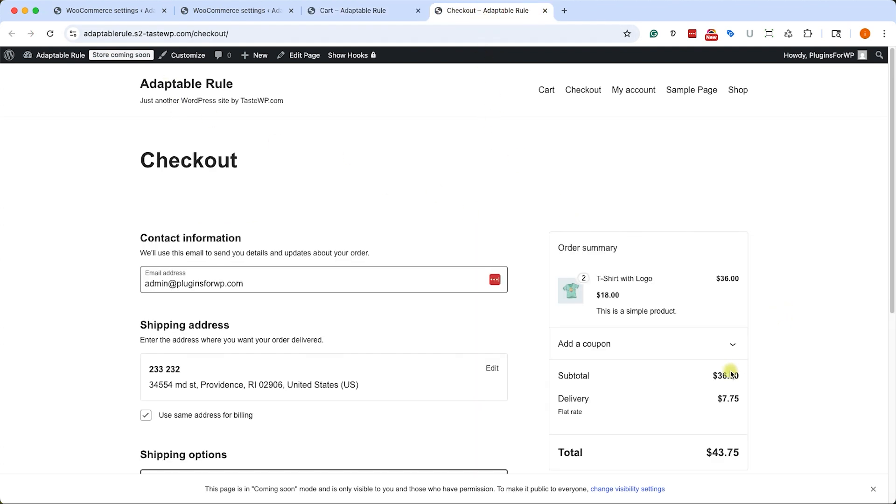
Check checkout's shipping options, still only Flat rate $7.75, then return to zone settings
scroll(down, 3)
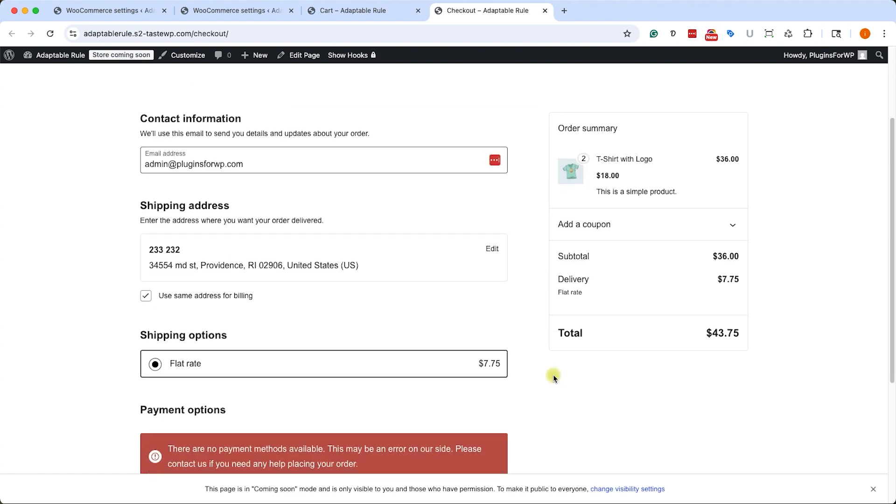
mouse_move(317, 384)
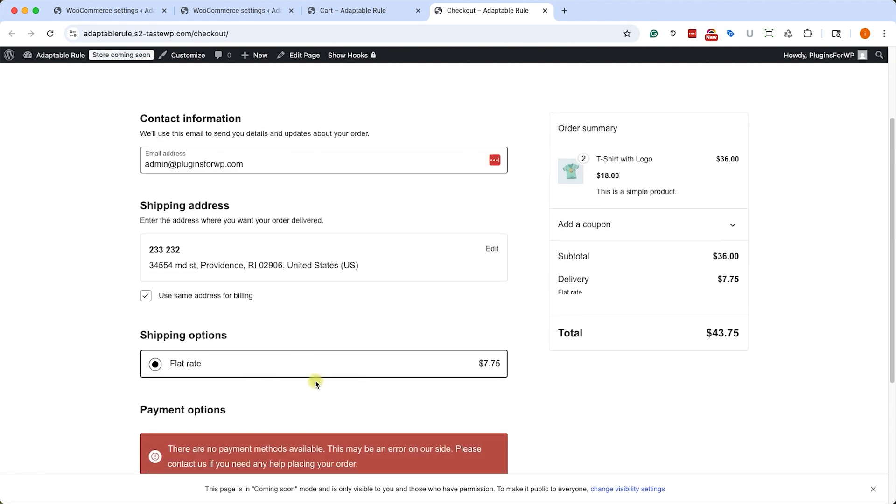
scroll(up, 3)
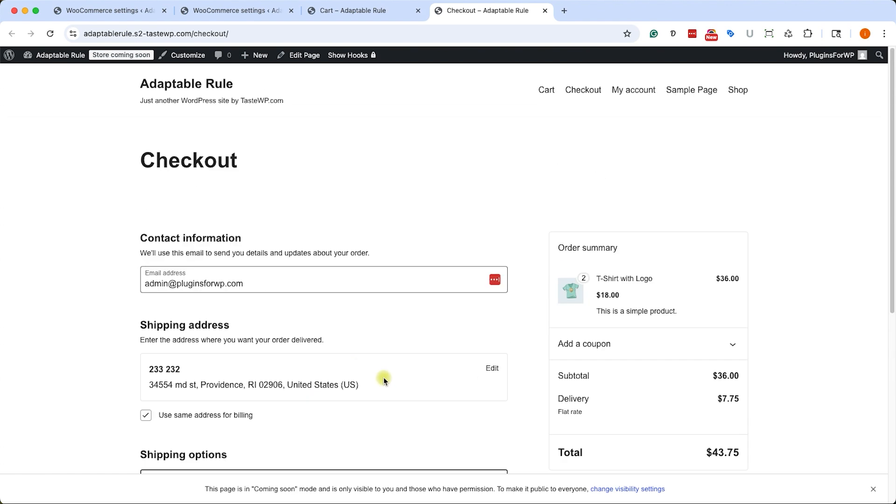
mouse_move(257, 204)
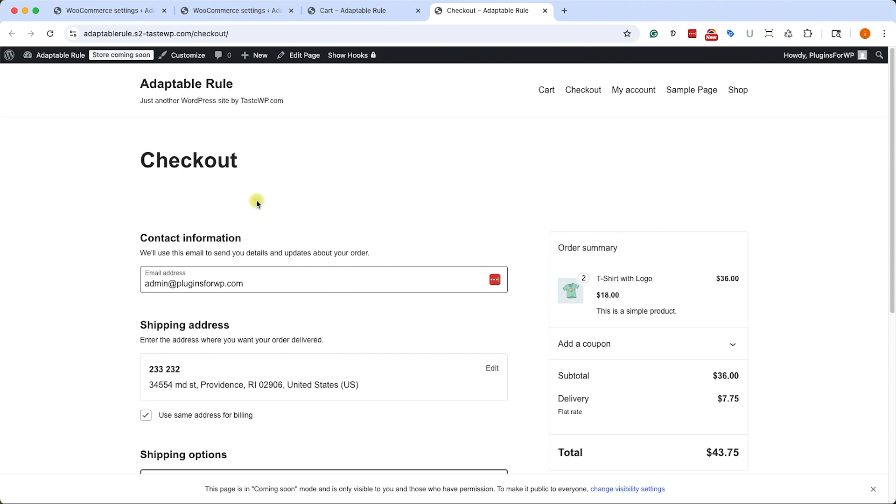
click(234, 10)
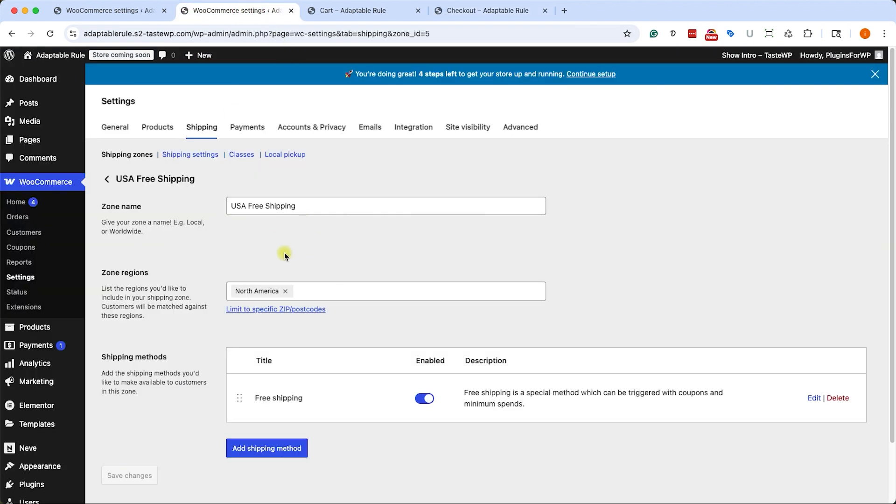
Delete the USA Free Shipping zone from the zones list, then view the checkout page
click(127, 154)
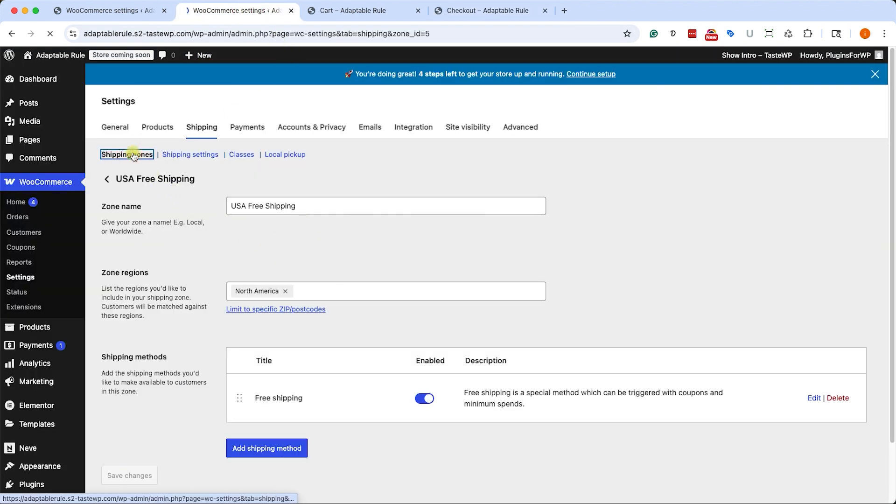
click(127, 154)
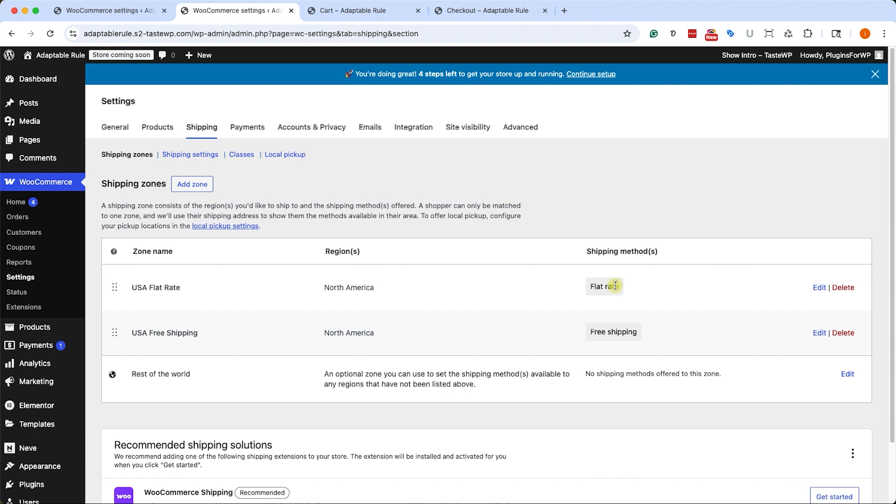
mouse_move(617, 330)
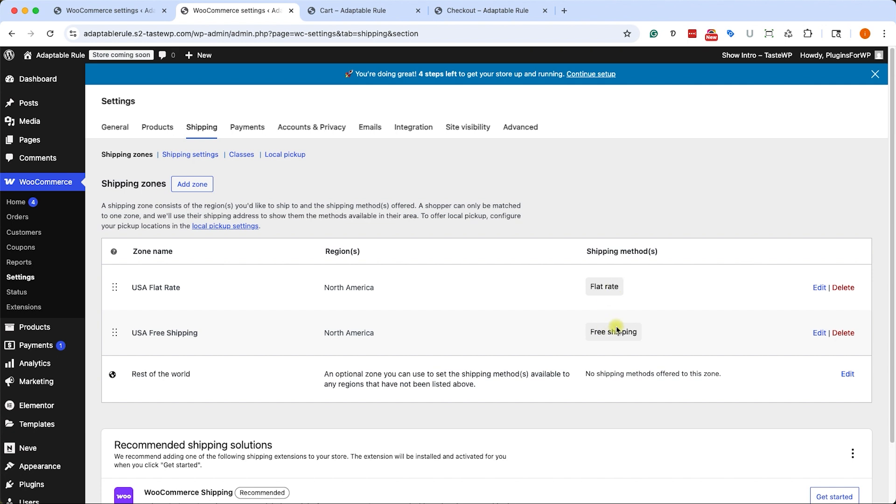
mouse_move(425, 286)
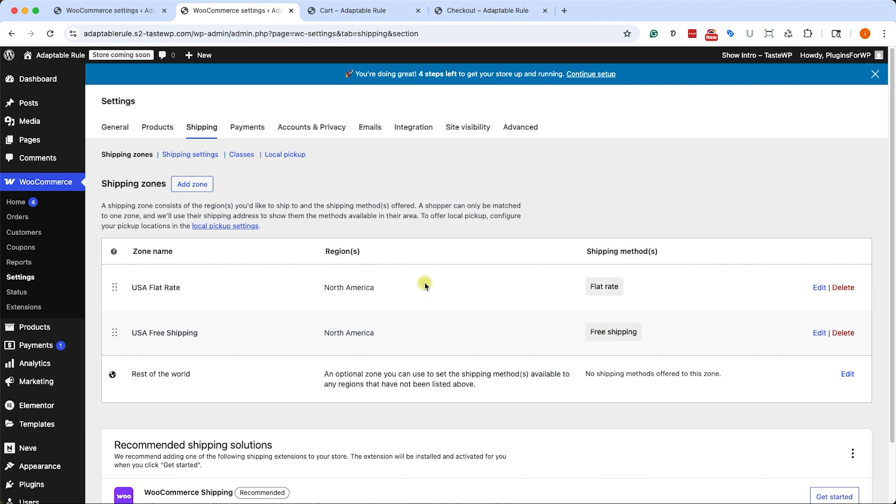
mouse_move(781, 338)
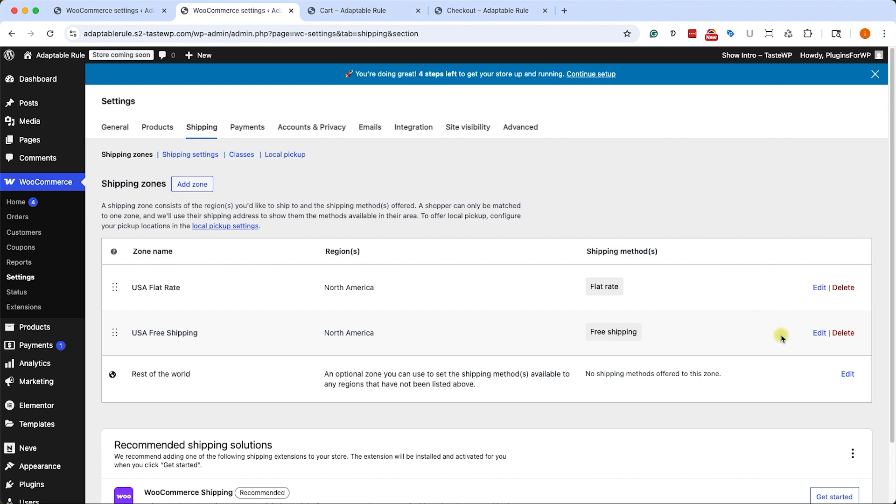
click(843, 333)
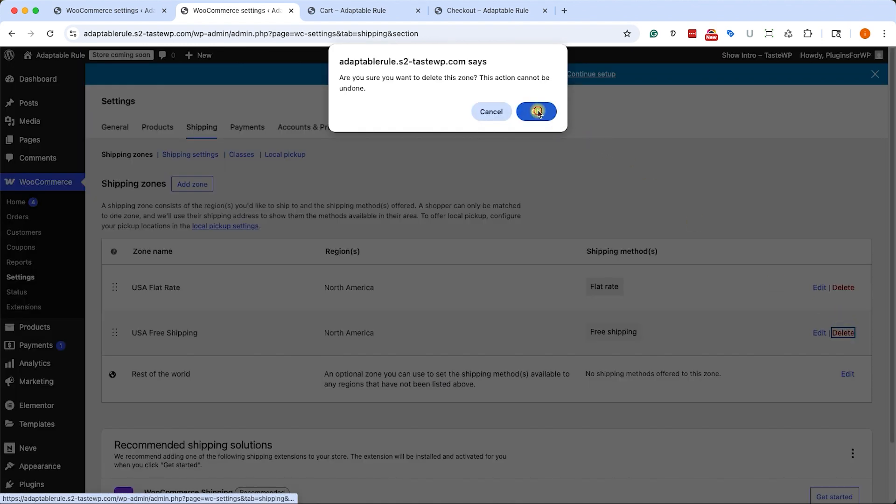
click(536, 111)
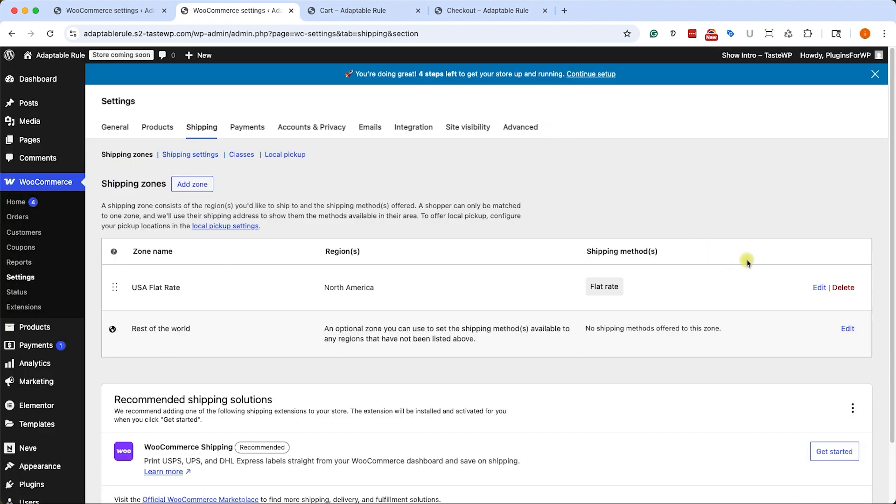
mouse_move(582, 288)
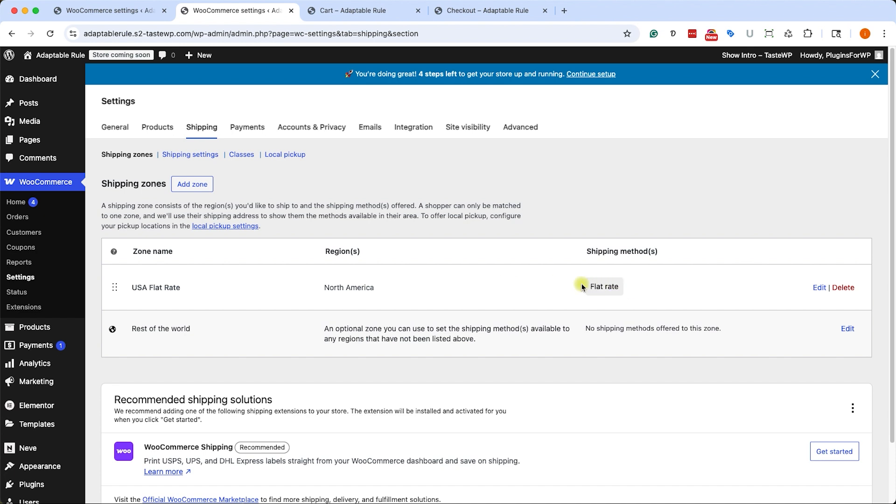
mouse_move(365, 267)
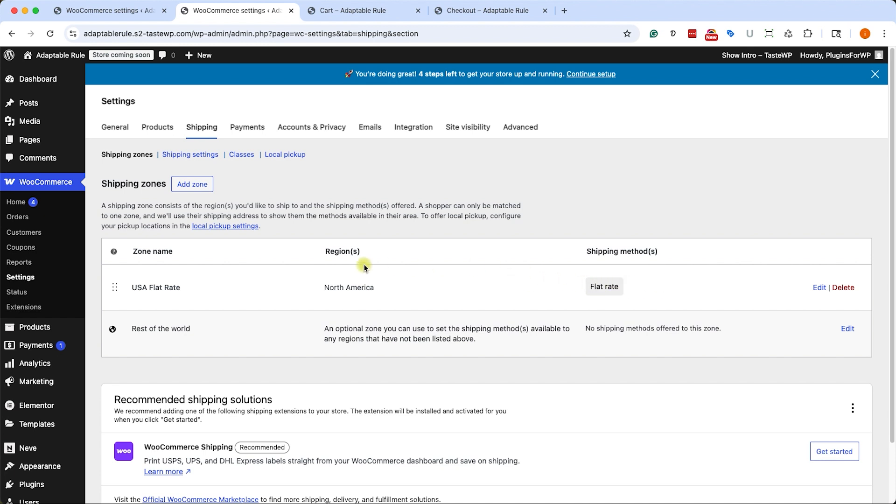
click(488, 10)
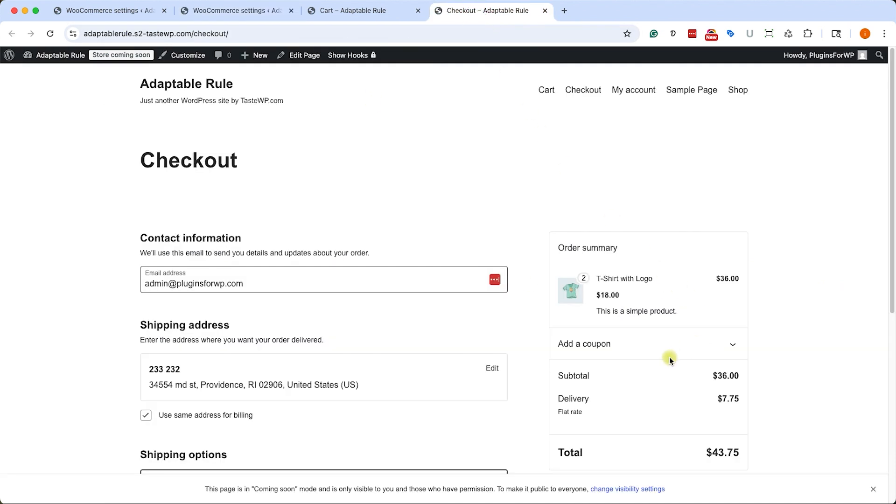
mouse_move(550, 349)
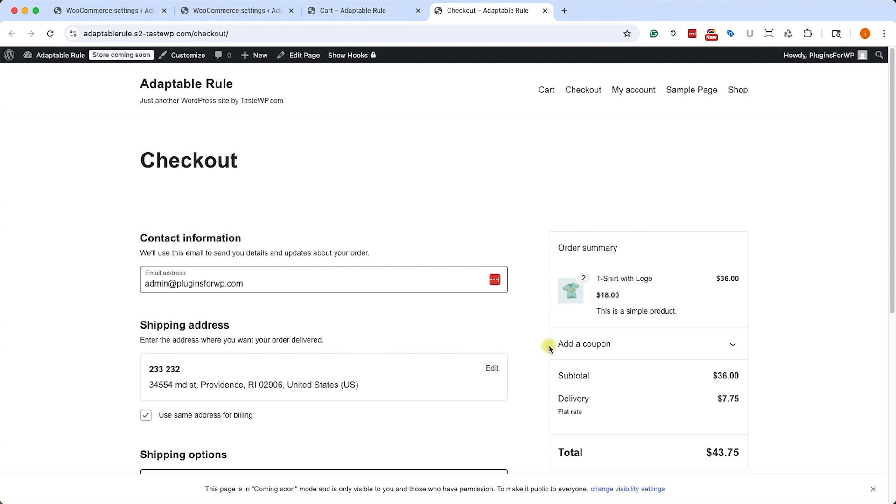
Close the outdated duplicate settings page and delete the USA Free Shipping row
click(106, 10)
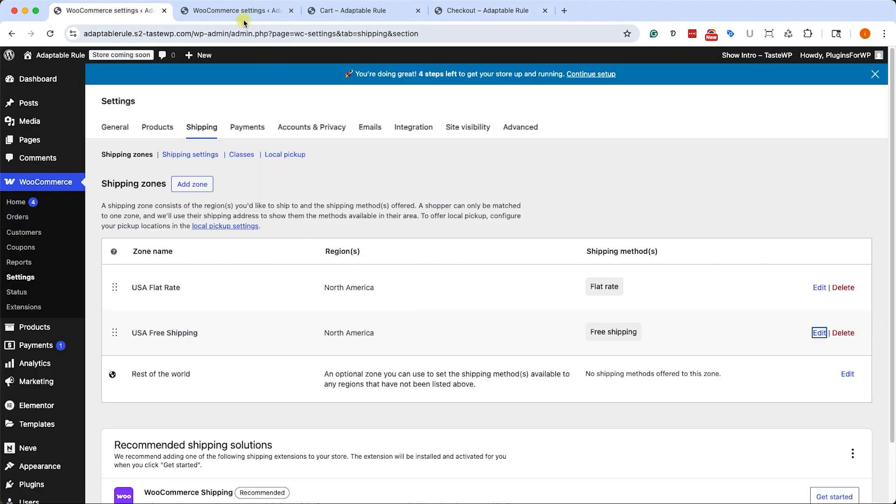
click(843, 333)
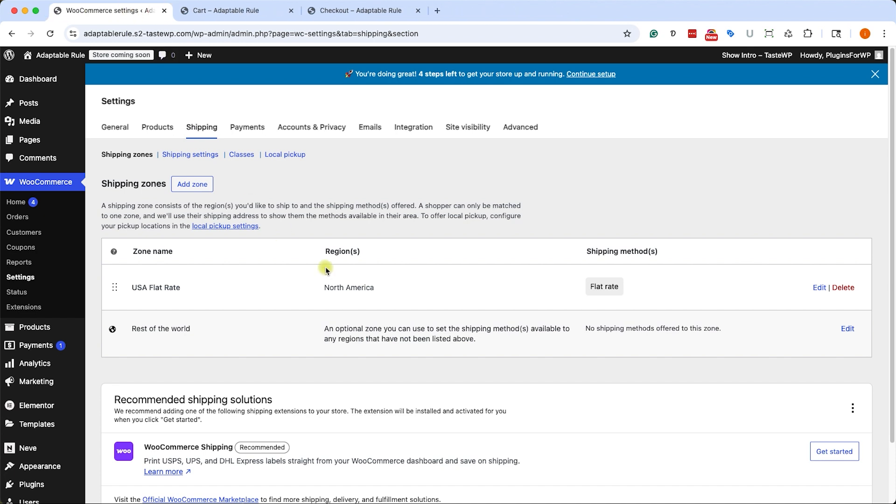
mouse_move(351, 280)
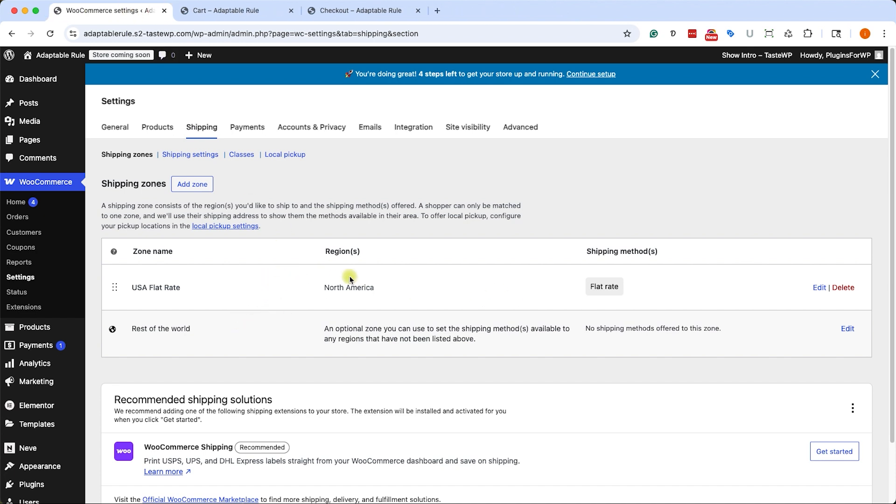
mouse_move(176, 287)
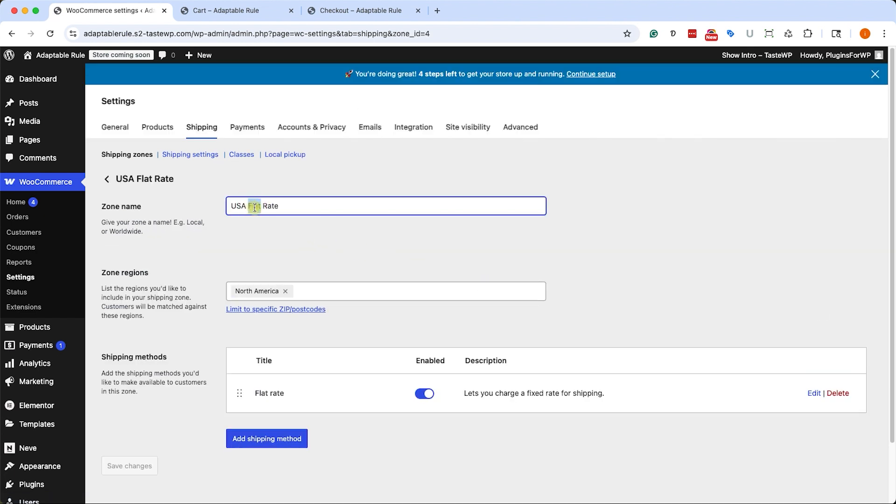
Rename the zone USA Rate and add Free shipping requiring a minimum order amount
key(Backspace)
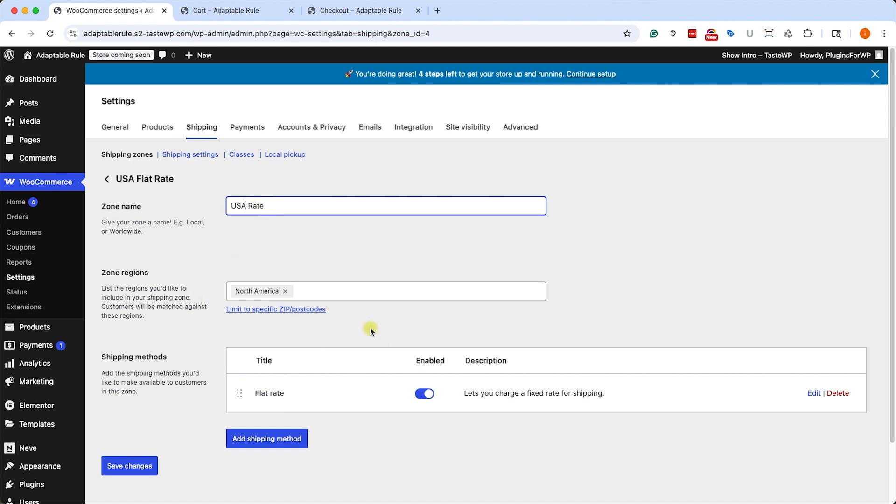
mouse_move(286, 393)
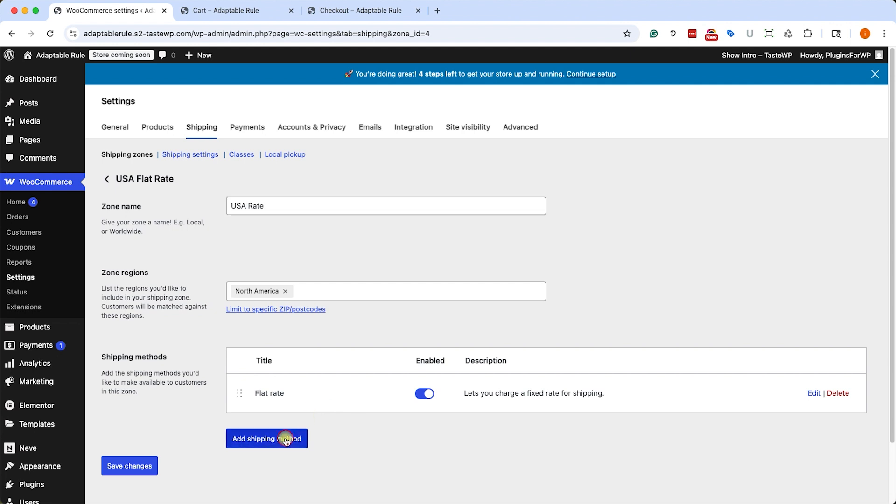
click(266, 438)
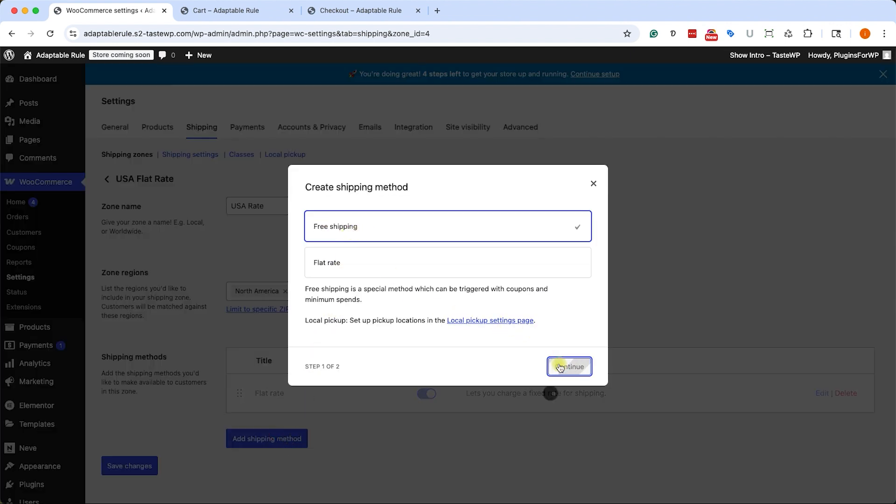
click(568, 366)
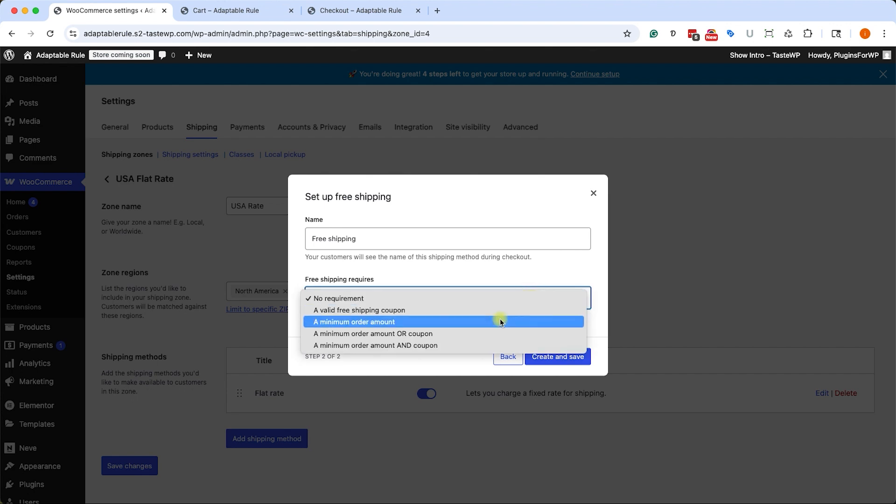
click(354, 321)
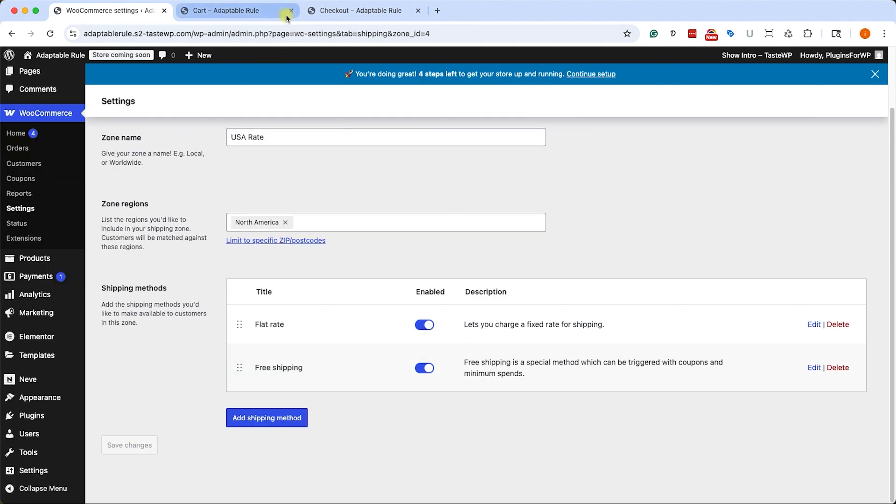
click(235, 11)
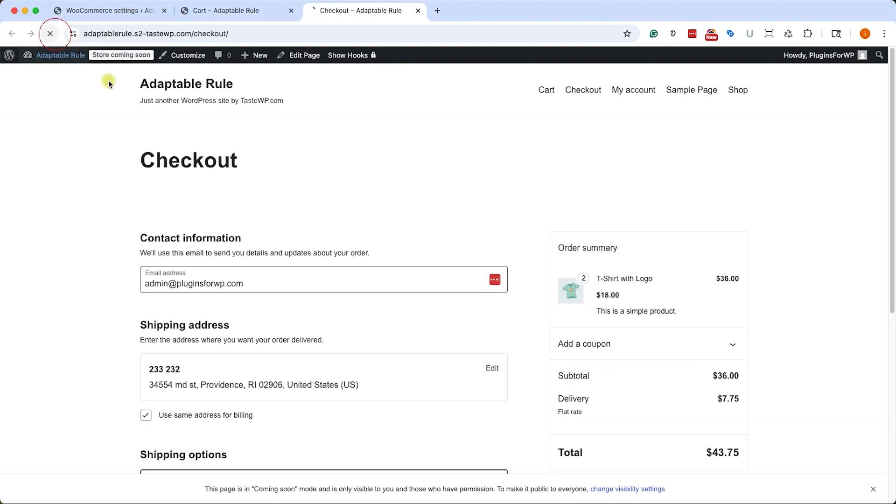
scroll(down, 3)
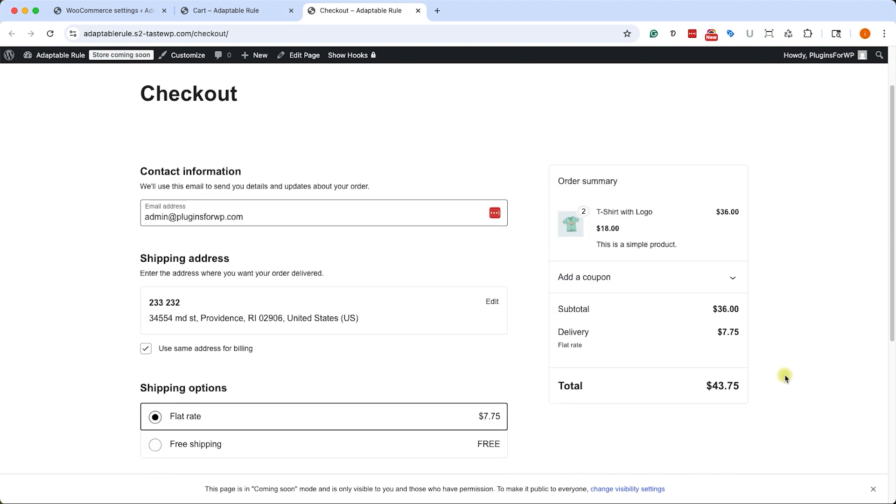
click(155, 444)
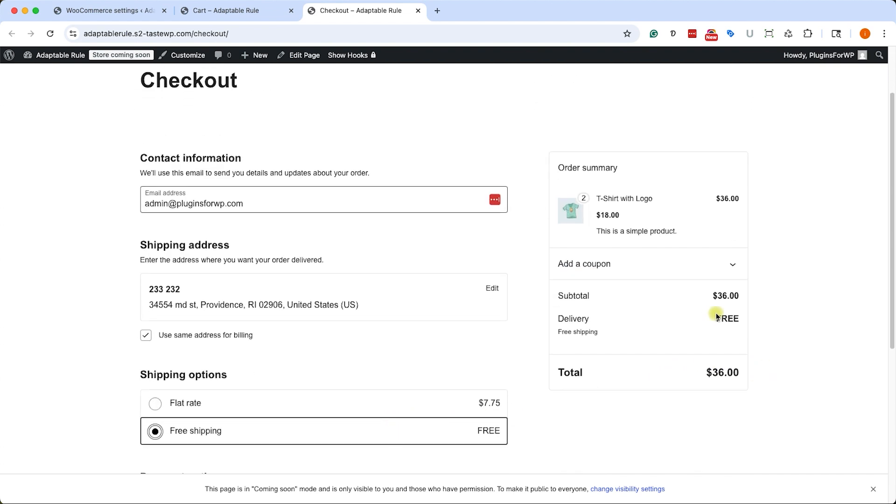
click(155, 403)
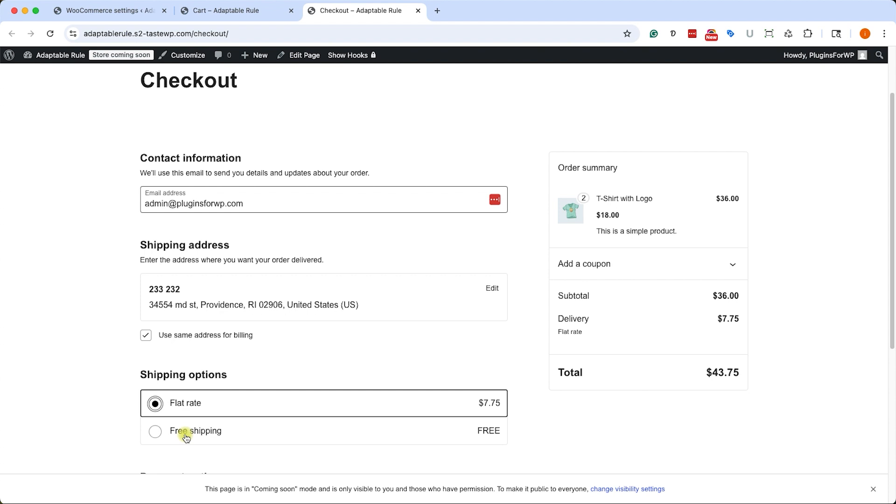
mouse_move(96, 23)
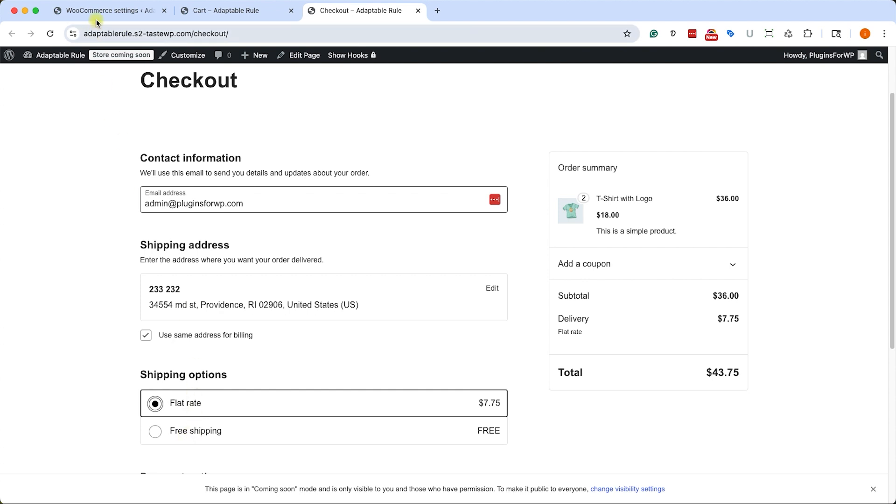
click(108, 10)
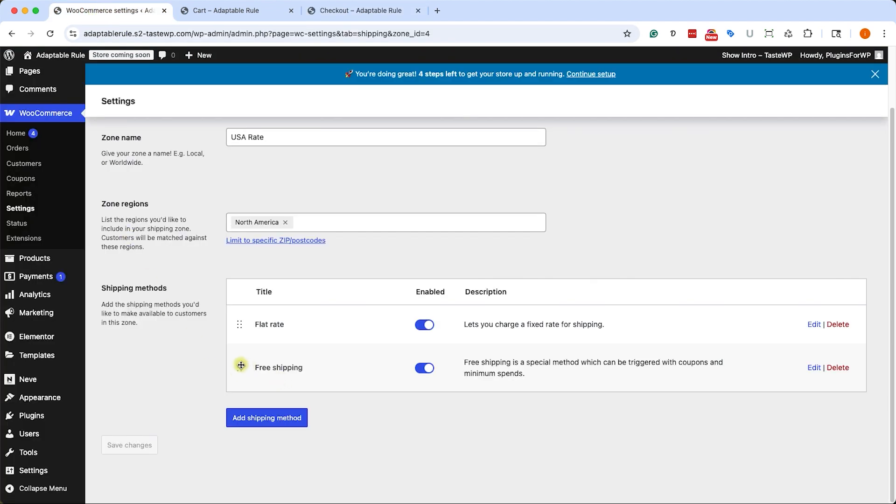
Move Free shipping above Flat rate, save the order, and view checkout
click(839, 324)
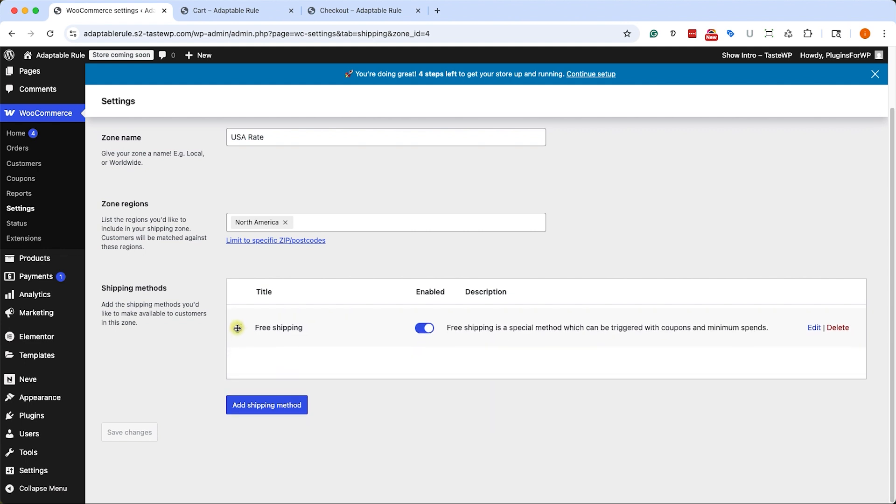
click(267, 405)
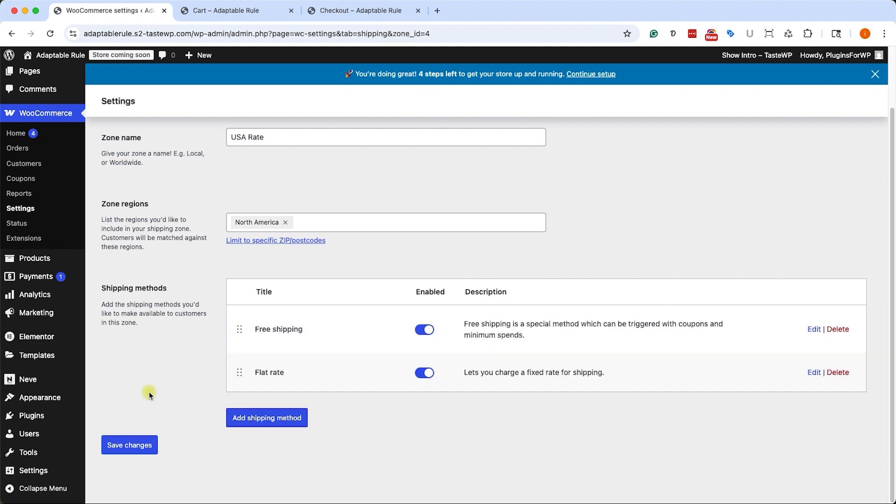
click(129, 444)
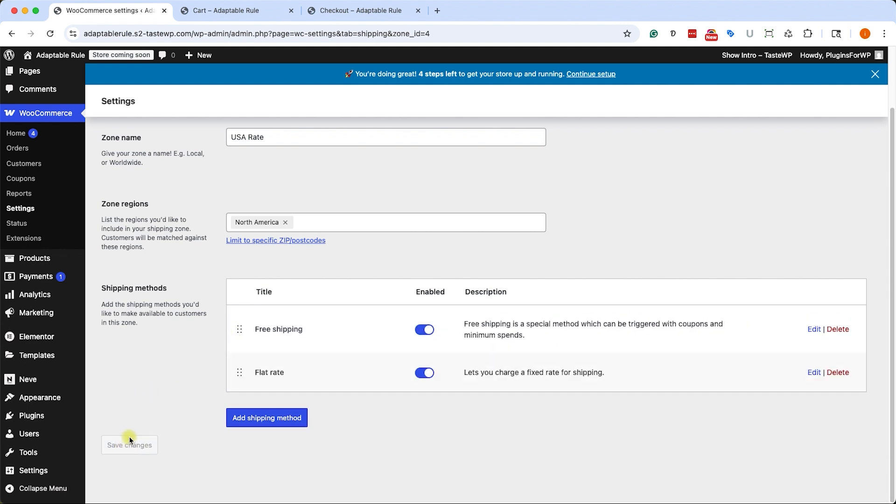
mouse_move(330, 22)
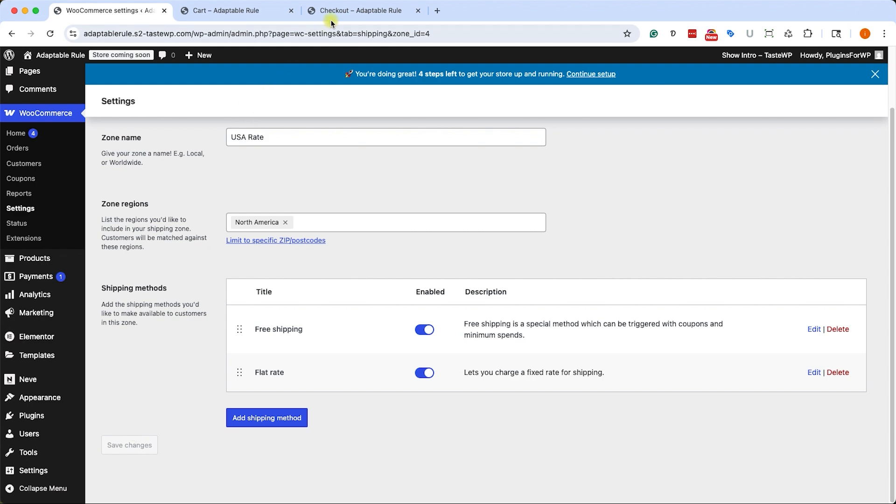
click(363, 10)
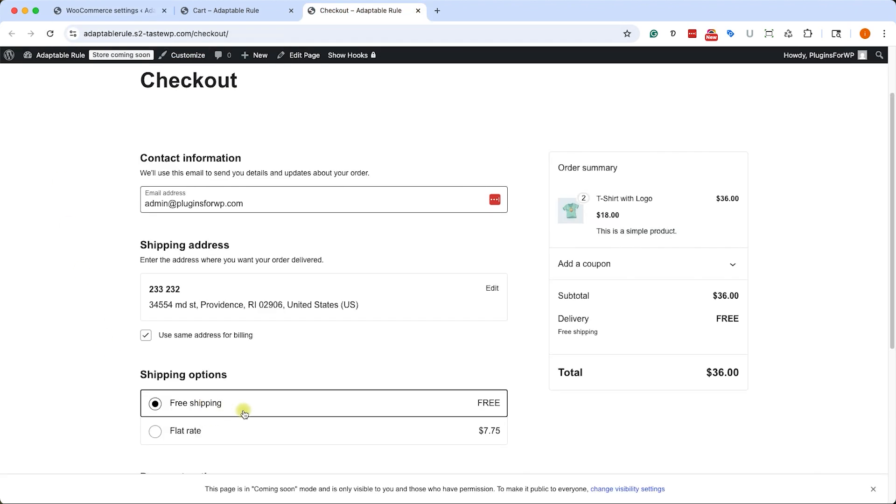
mouse_move(231, 405)
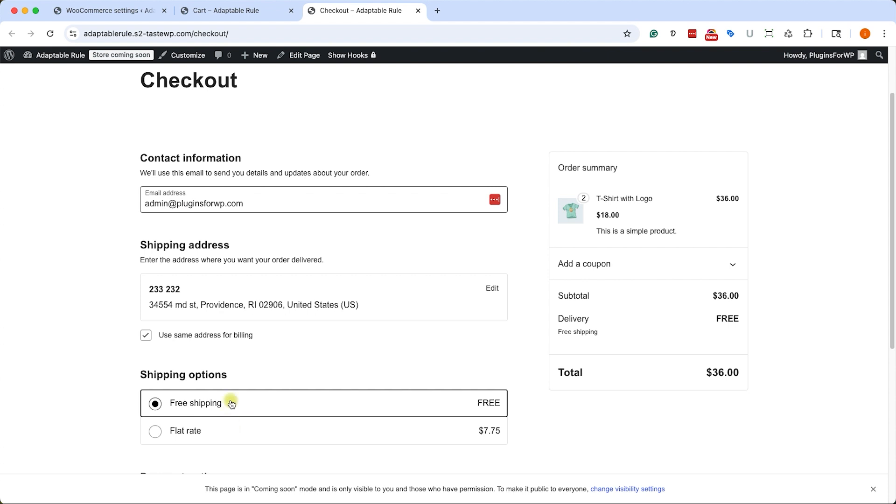
mouse_move(281, 398)
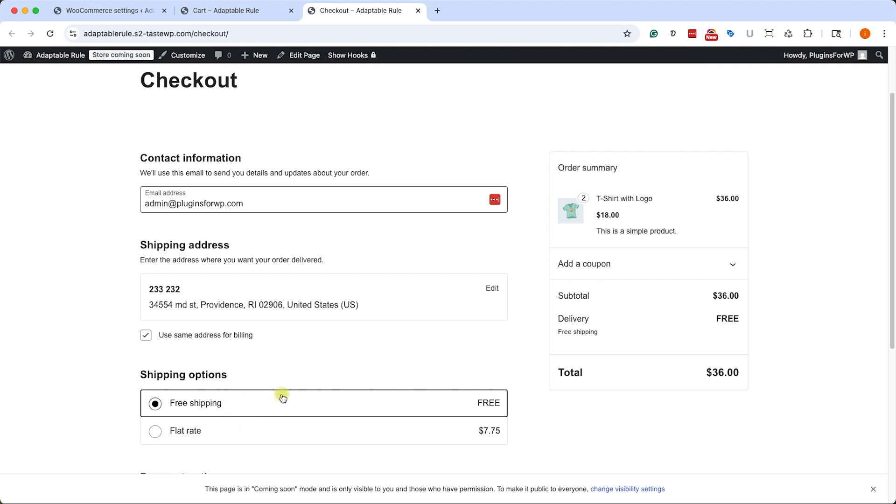